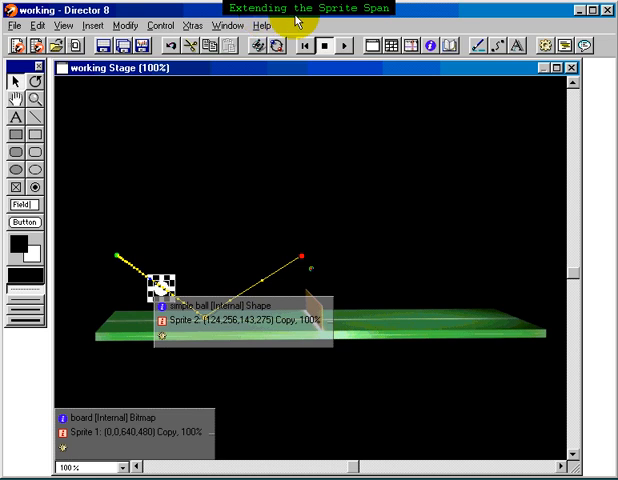
Rewind and play the ping-pong movie so the ball animates above the board
left_click(344, 46)
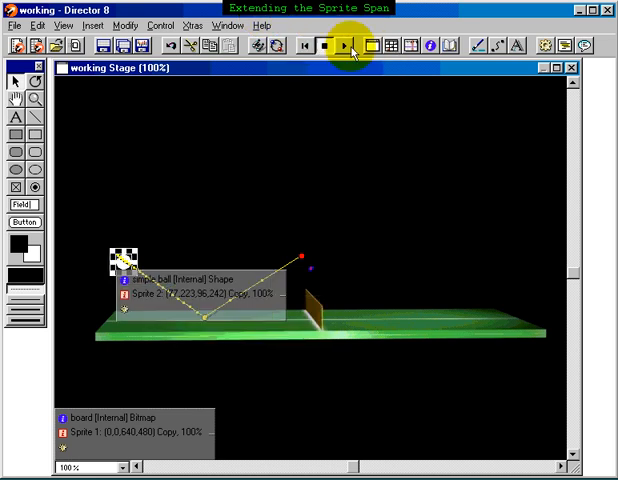
left_click(342, 46)
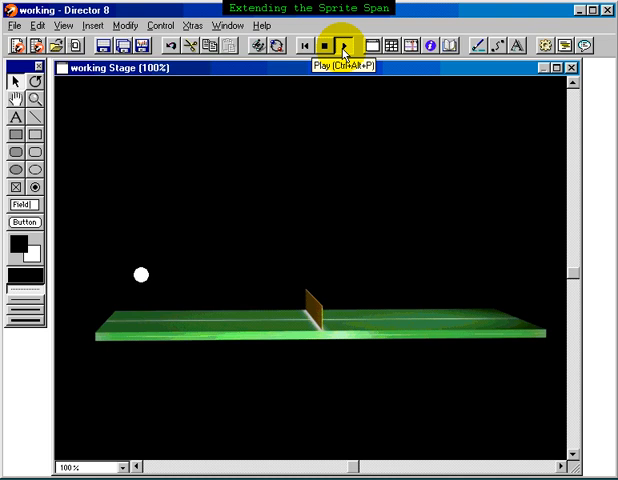
left_click(333, 46)
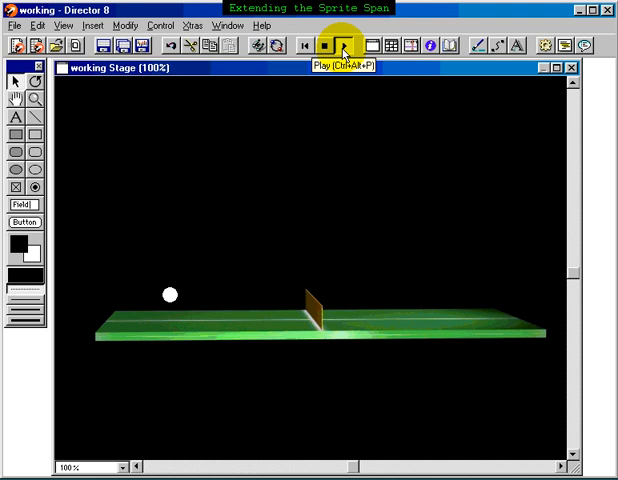
left_click(344, 47)
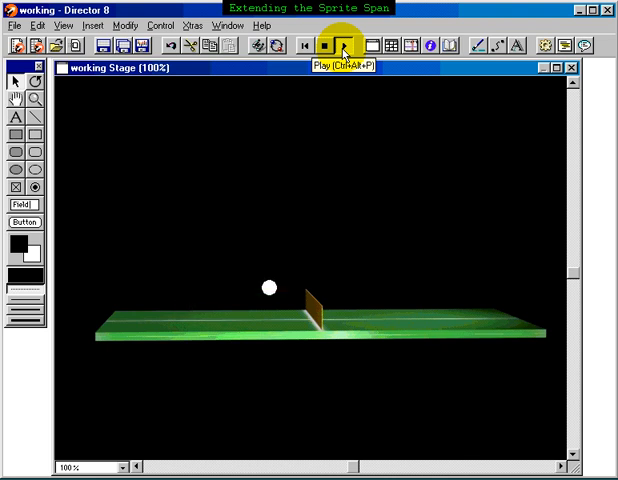
left_click(343, 45)
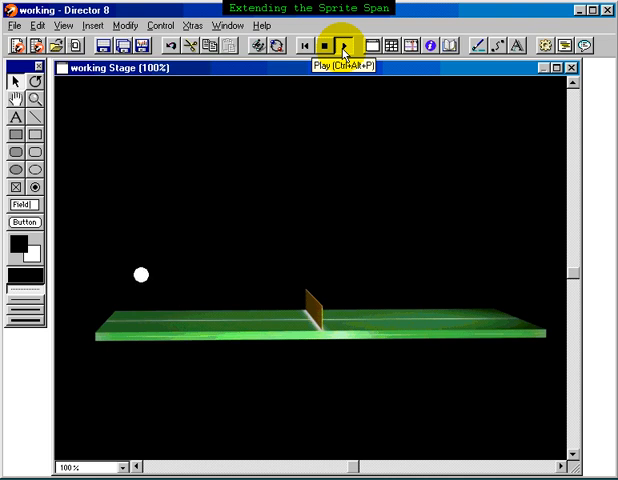
left_click(345, 48)
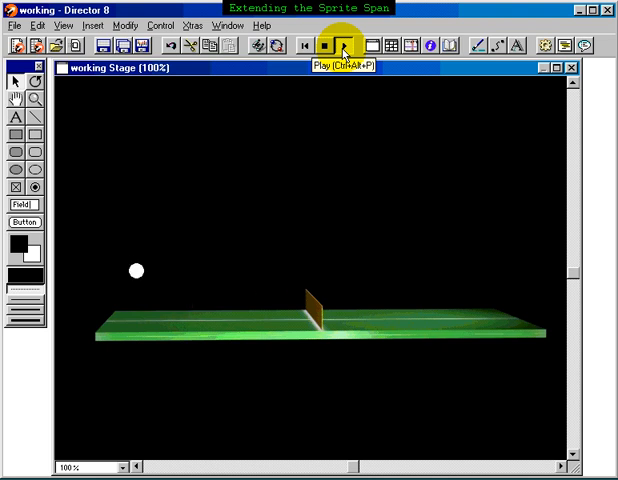
Stop playback, leaving the ball sprite and its motion path on the Stage
left_click(327, 46)
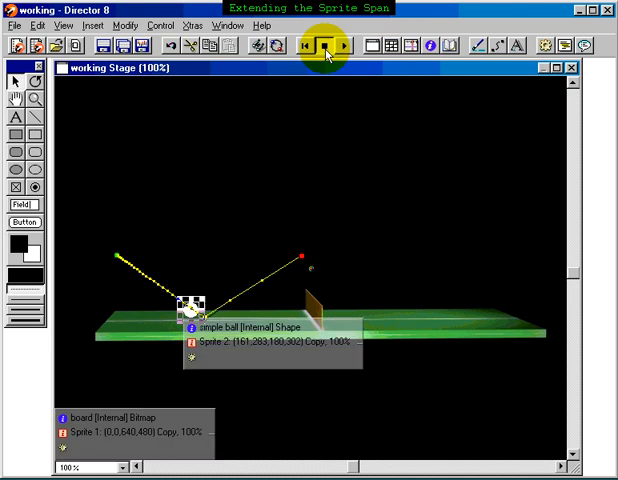
left_click(322, 46)
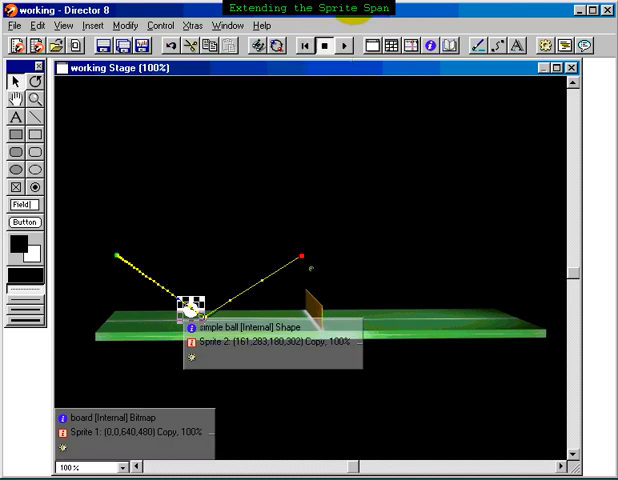
mouse_move(230, 306)
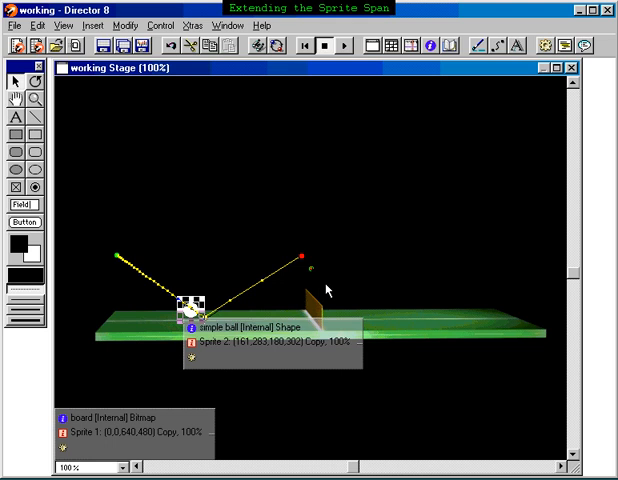
mouse_move(382, 265)
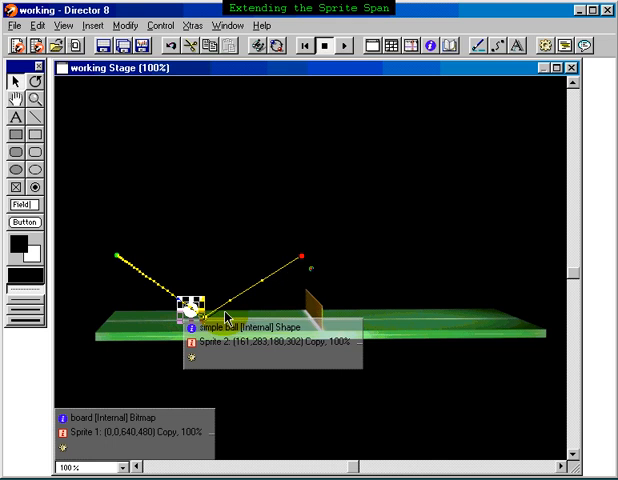
mouse_move(296, 280)
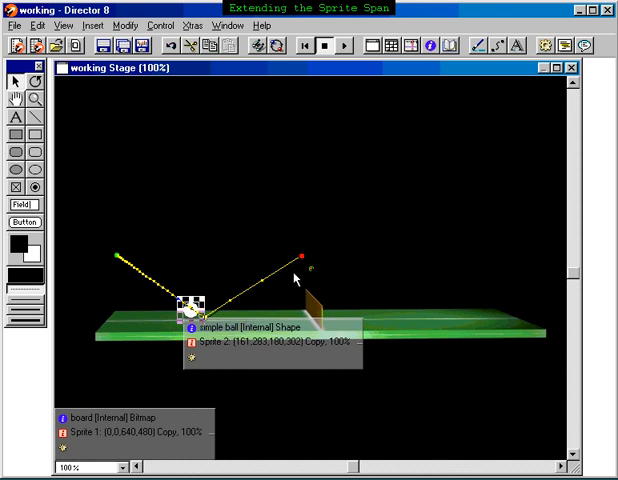
mouse_move(334, 252)
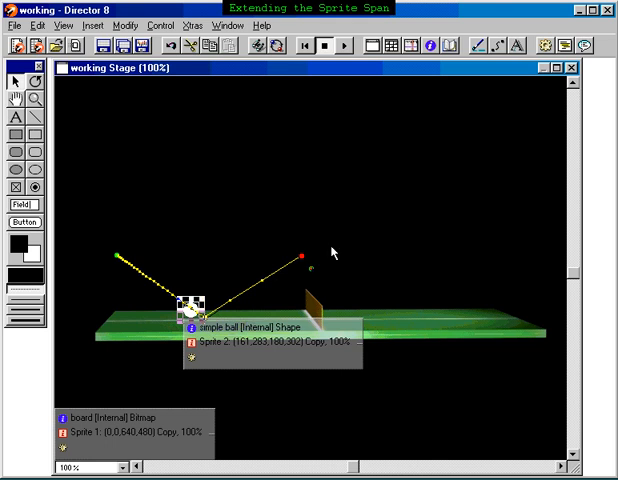
mouse_move(406, 48)
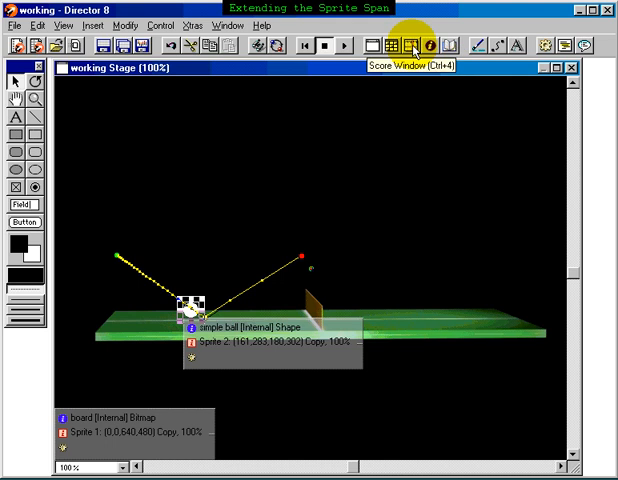
In the Score, drag the simple ball sprite's end frame out to frame 60
left_click(406, 46)
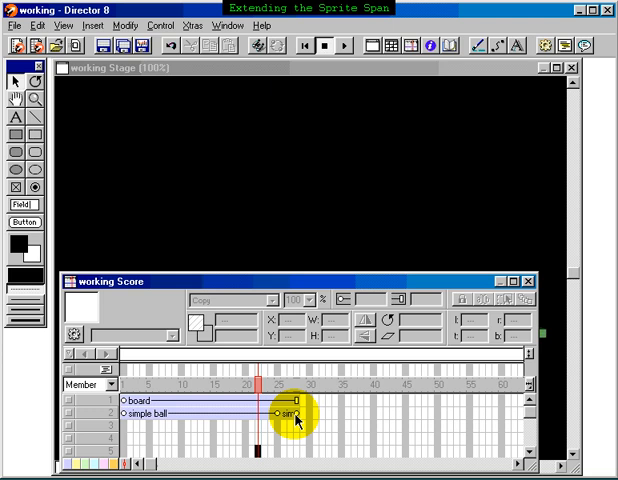
left_click(291, 415)
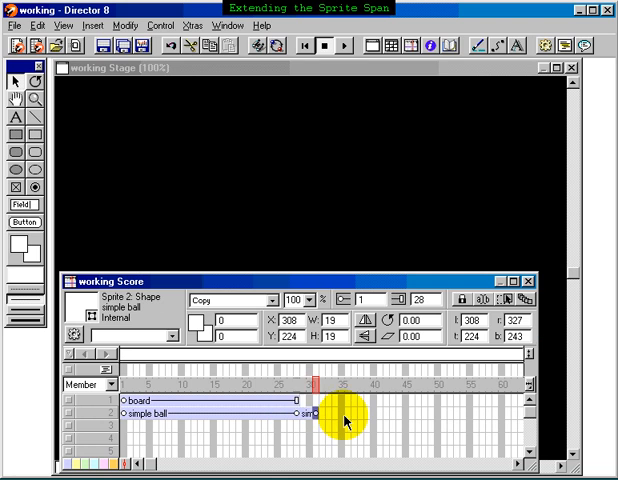
left_click_drag(325, 420, 500, 420)
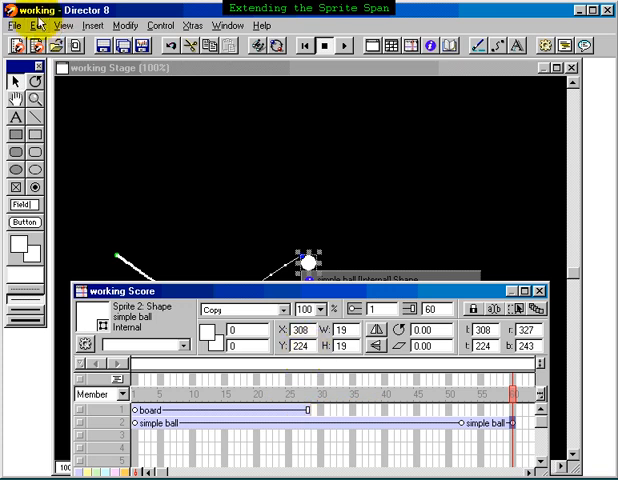
Undo the ball sprite extension so it ends at frame 28 again
left_click(37, 25)
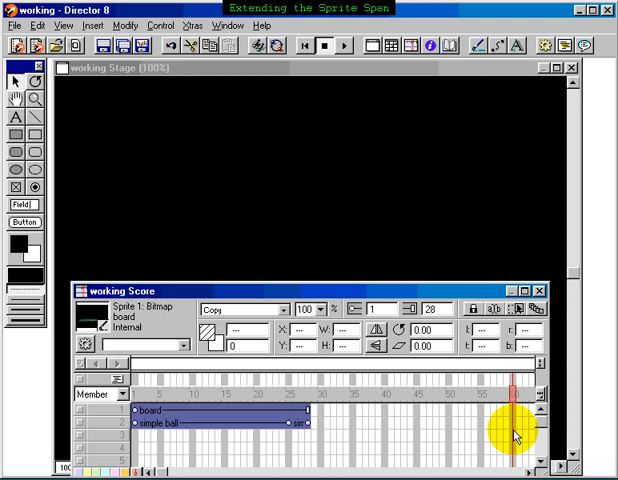
mouse_move(369, 400)
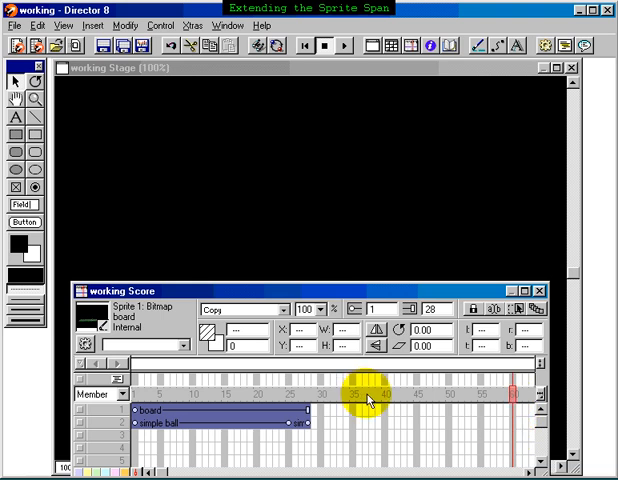
Use Modify > Extend Sprite to stretch board and ball sprites to frame 60
left_click(124, 25)
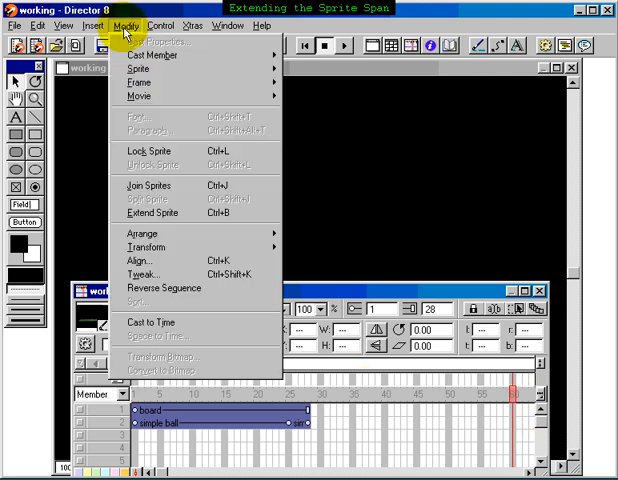
mouse_move(151, 222)
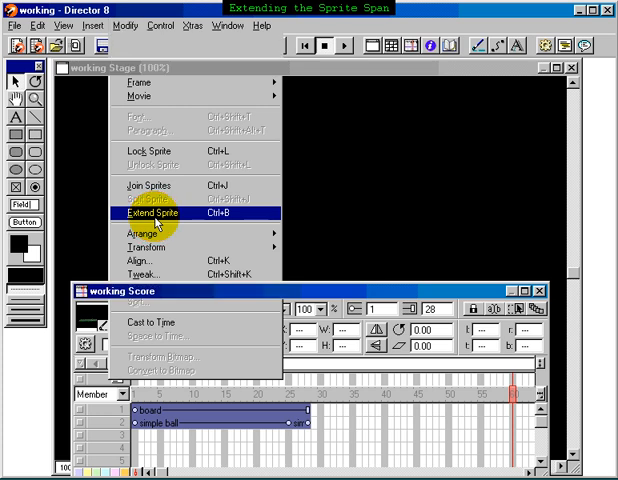
left_click(150, 212)
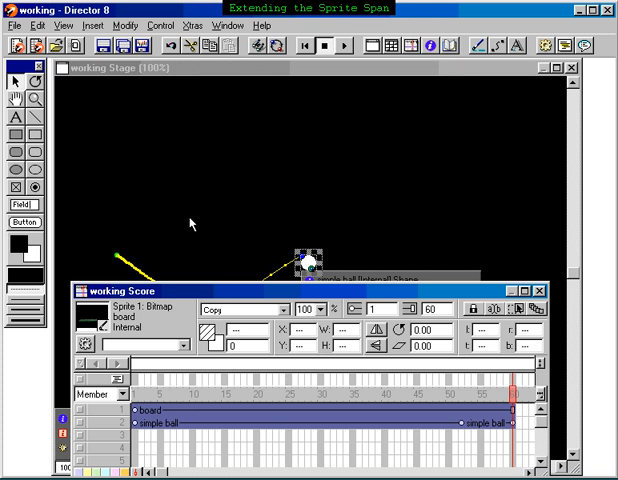
mouse_move(224, 221)
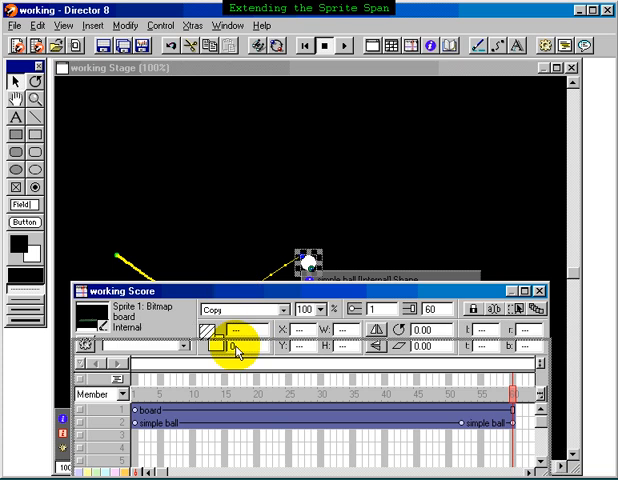
left_click(303, 46)
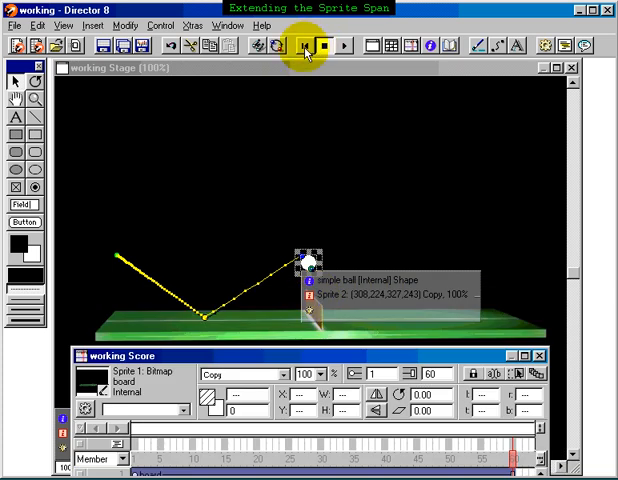
left_click(302, 46)
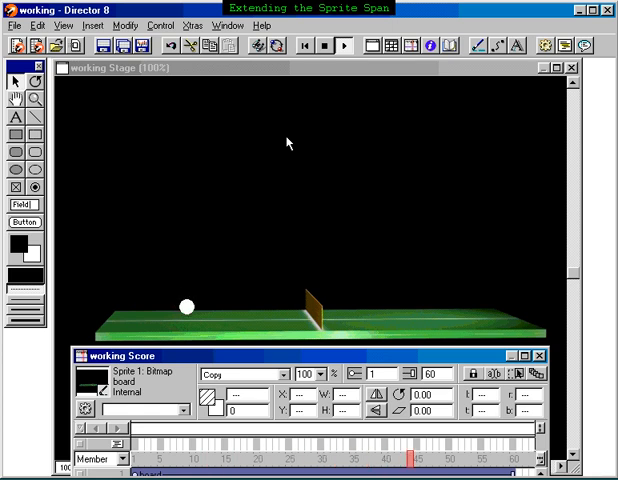
left_click(319, 44)
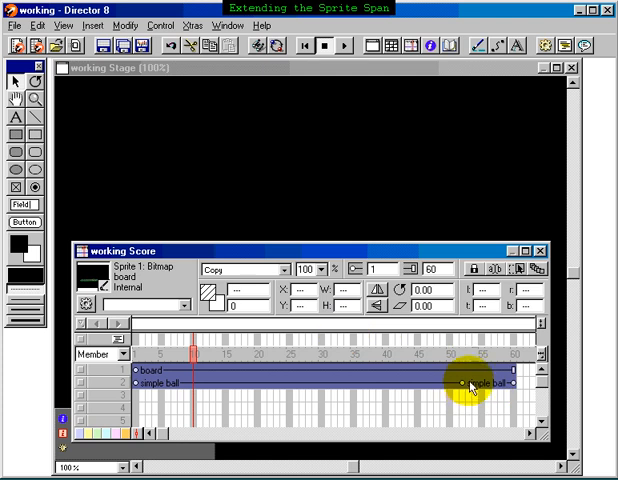
left_click(470, 389)
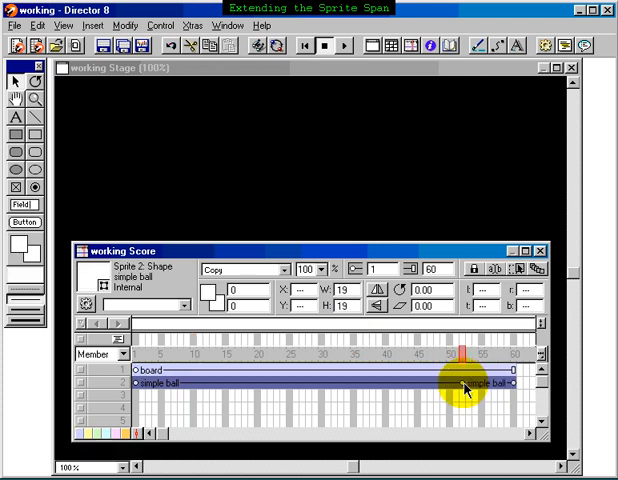